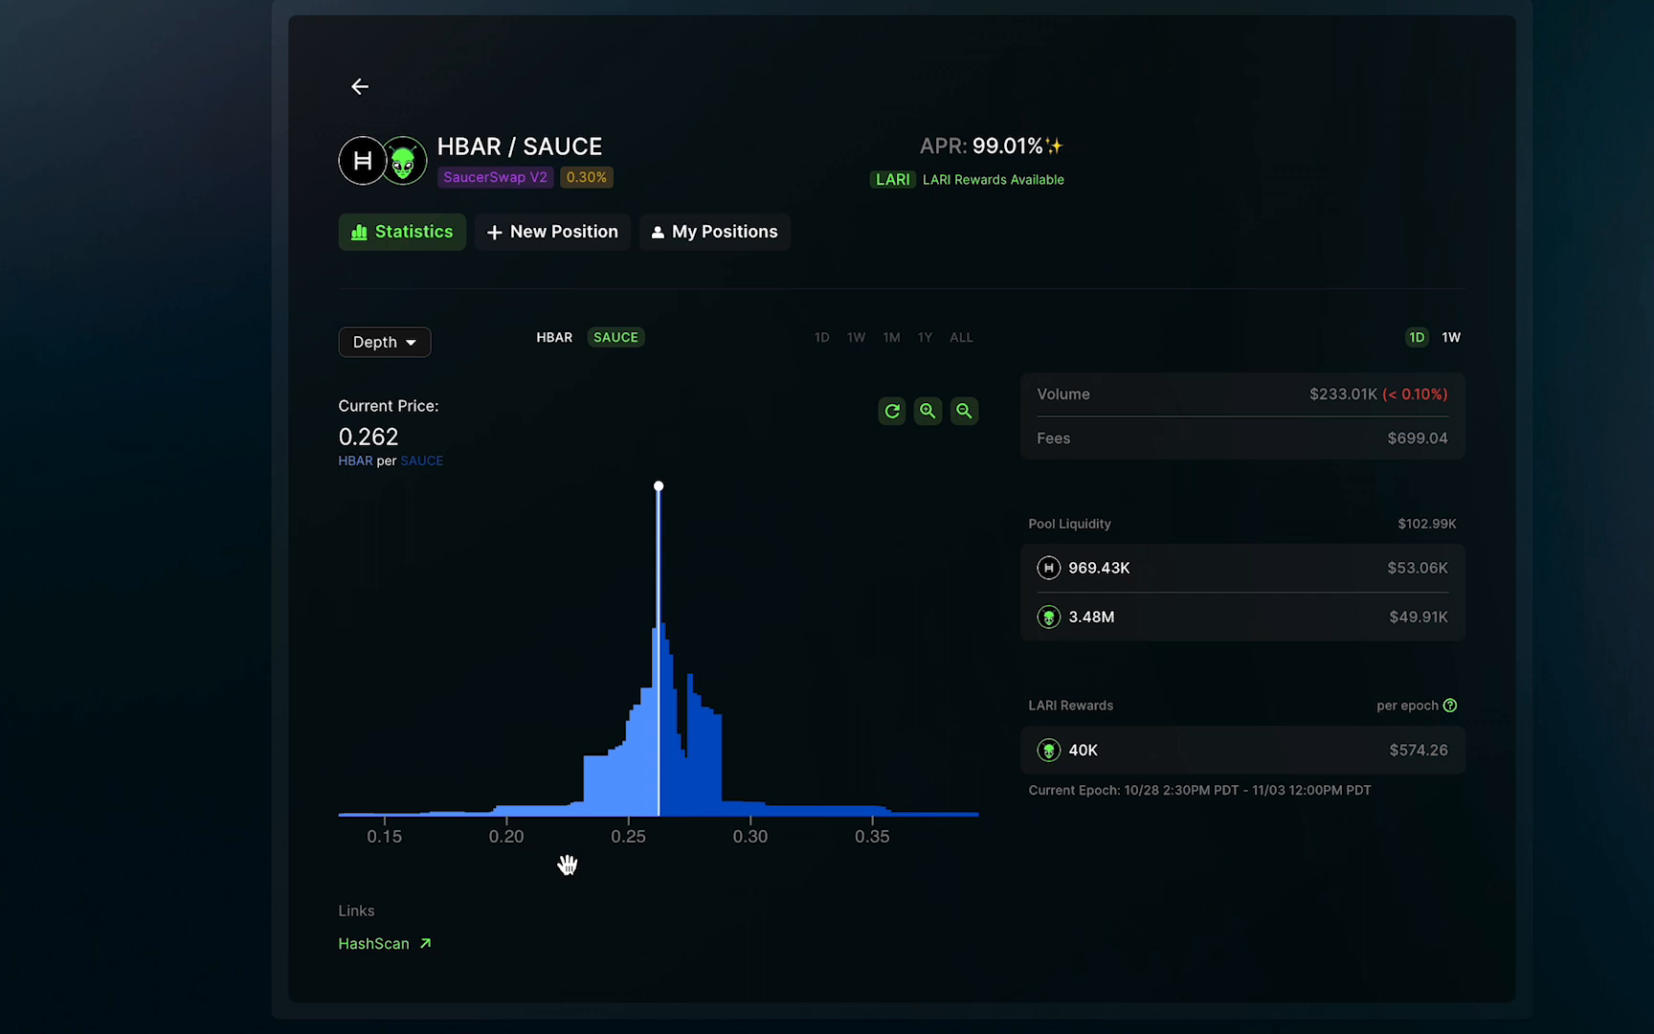
Step: Scroll down the HBAR/SAUCE position page to the depth chart with Min, Spot and Max Price lines
scroll("down", 3)
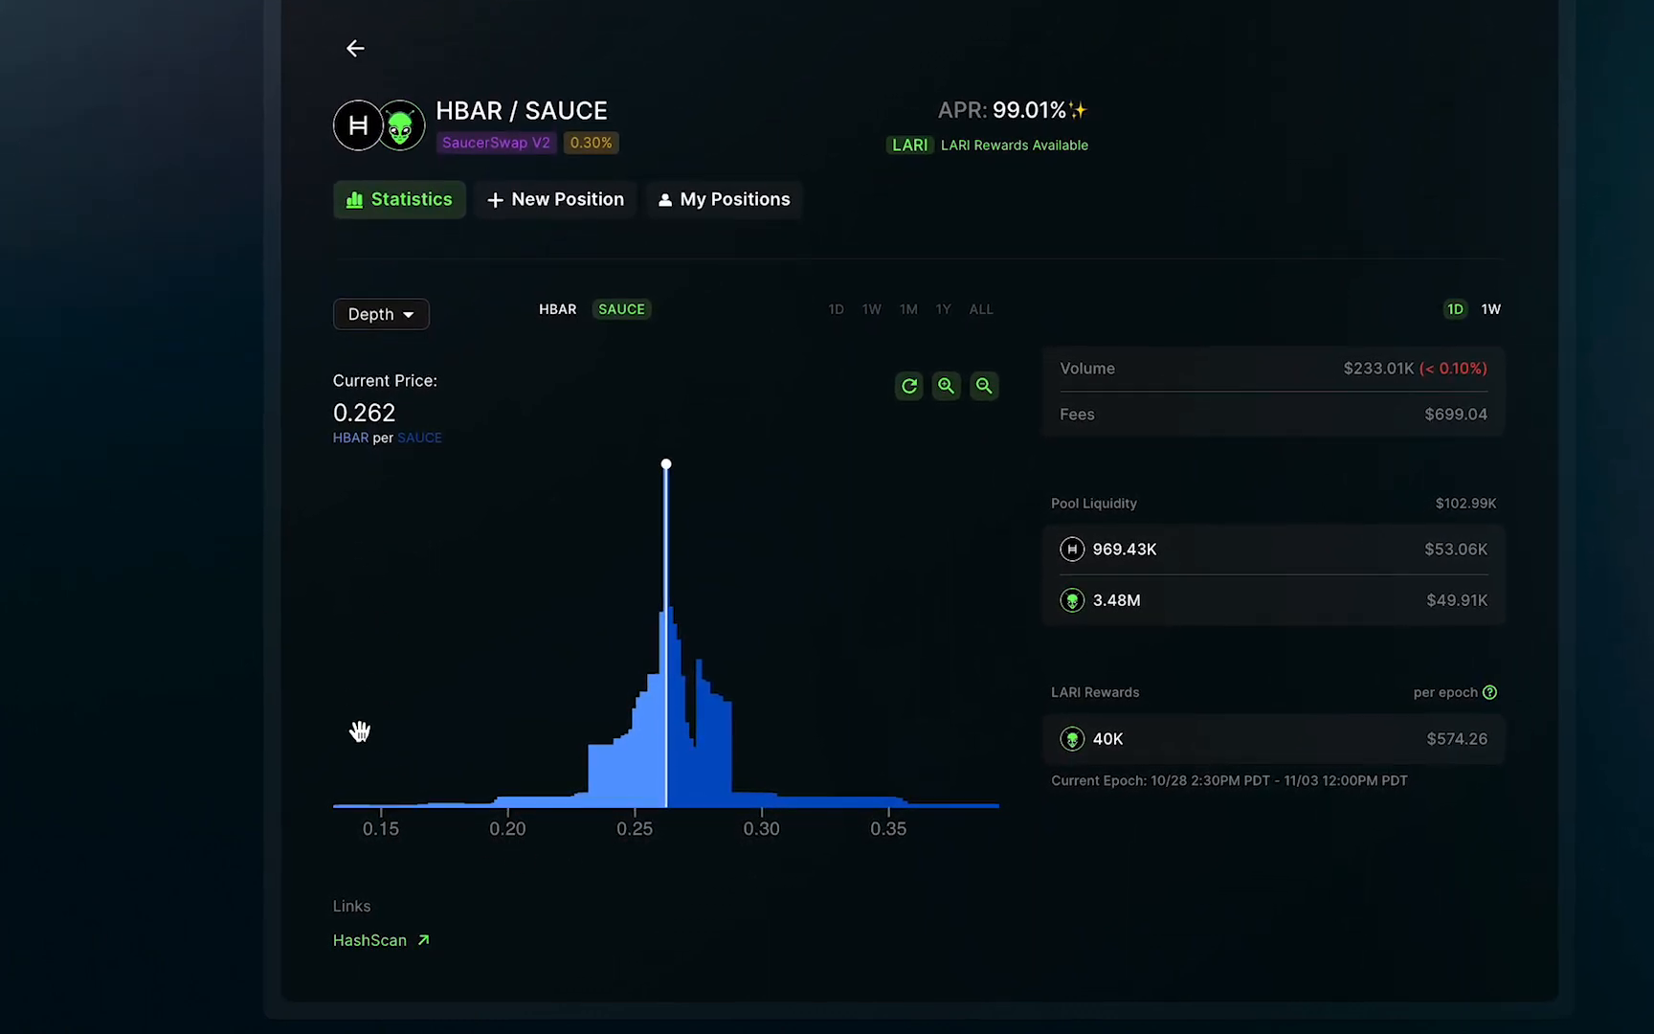
scroll("down", 3)
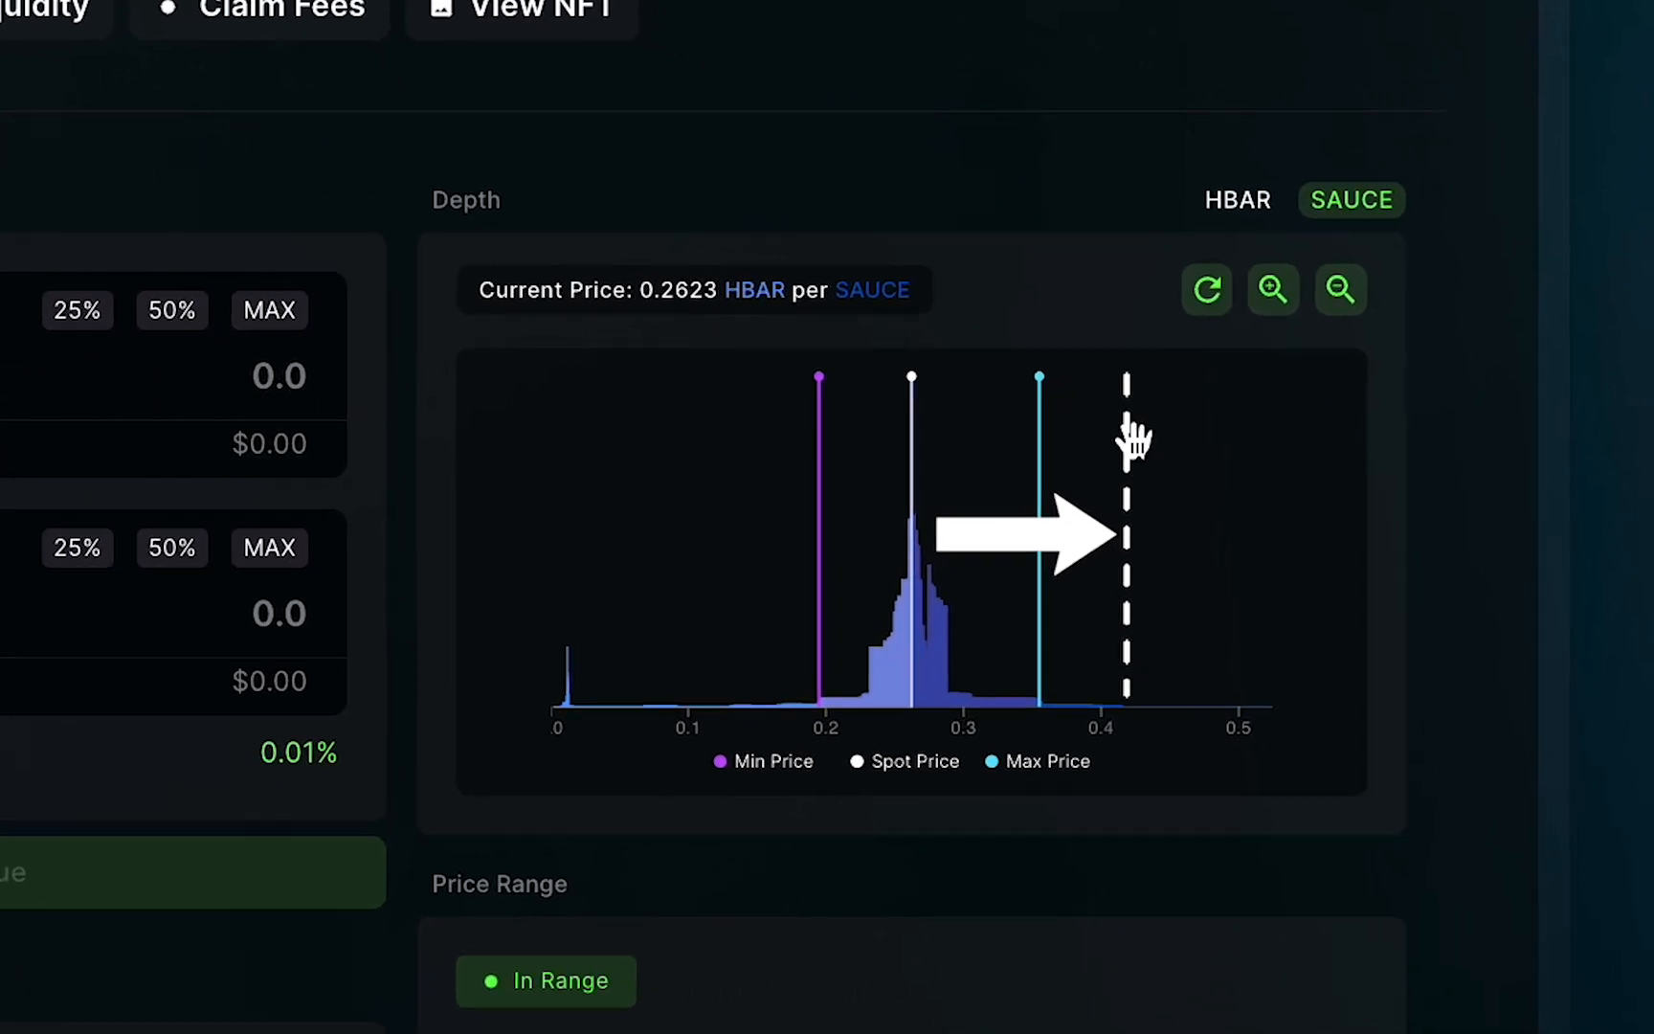
scroll("down", 3)
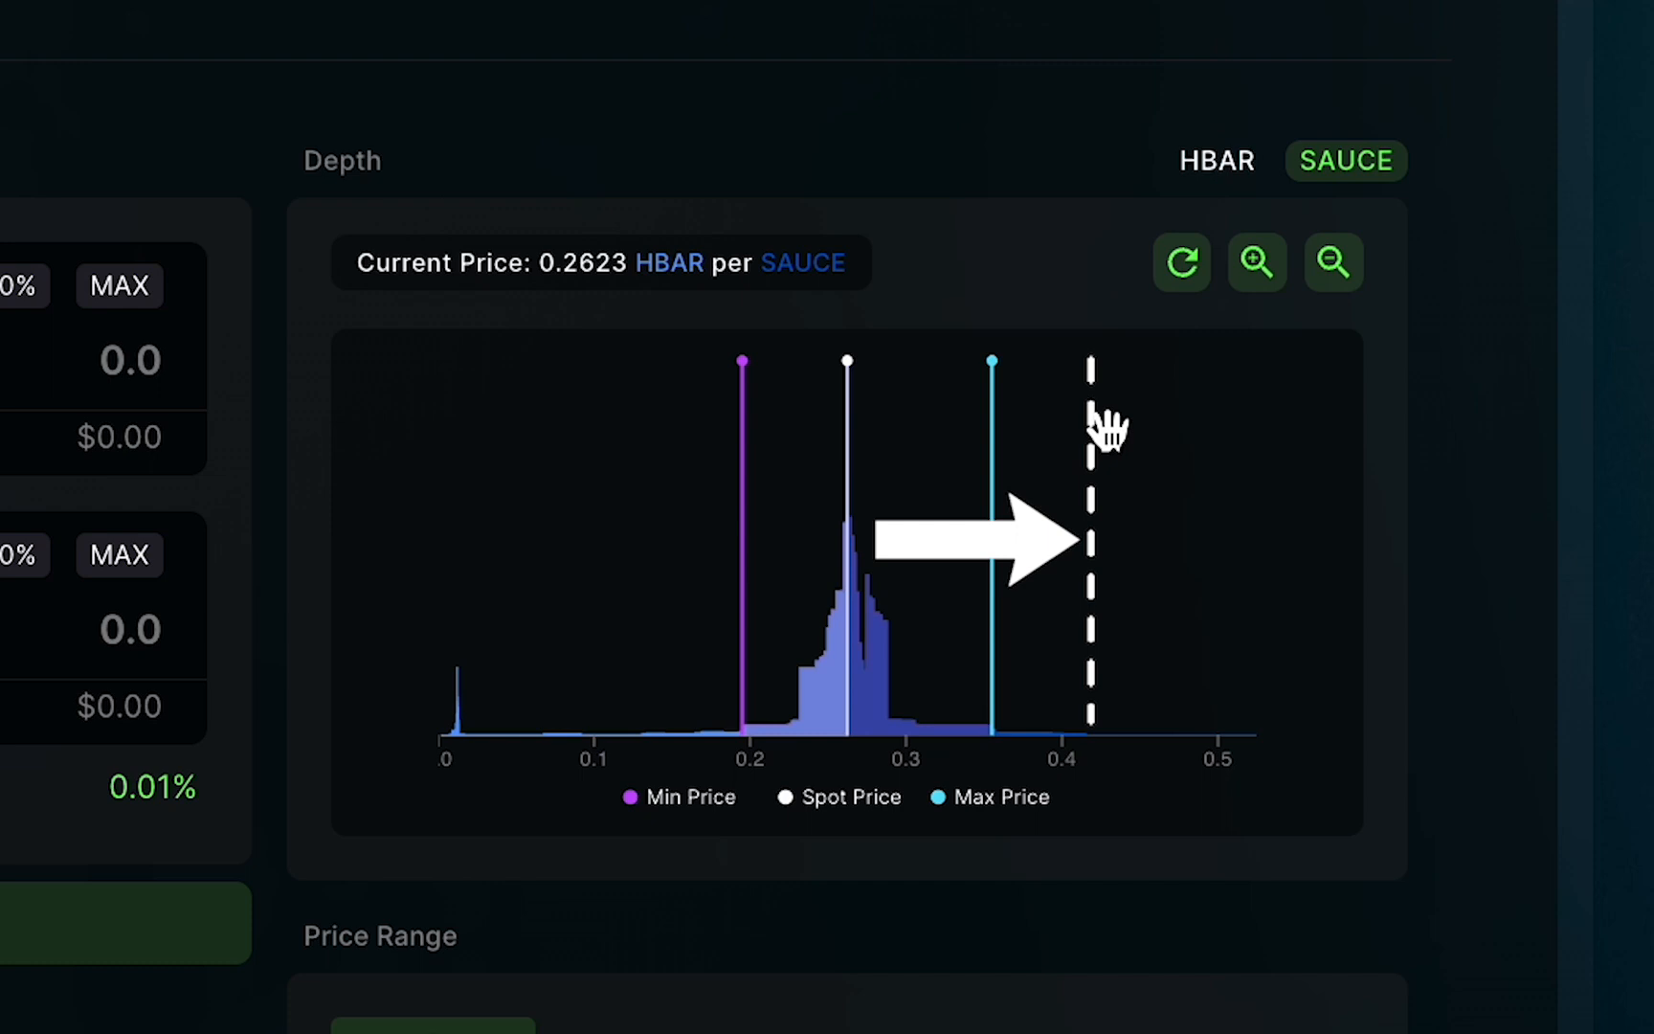
scroll("down", 3)
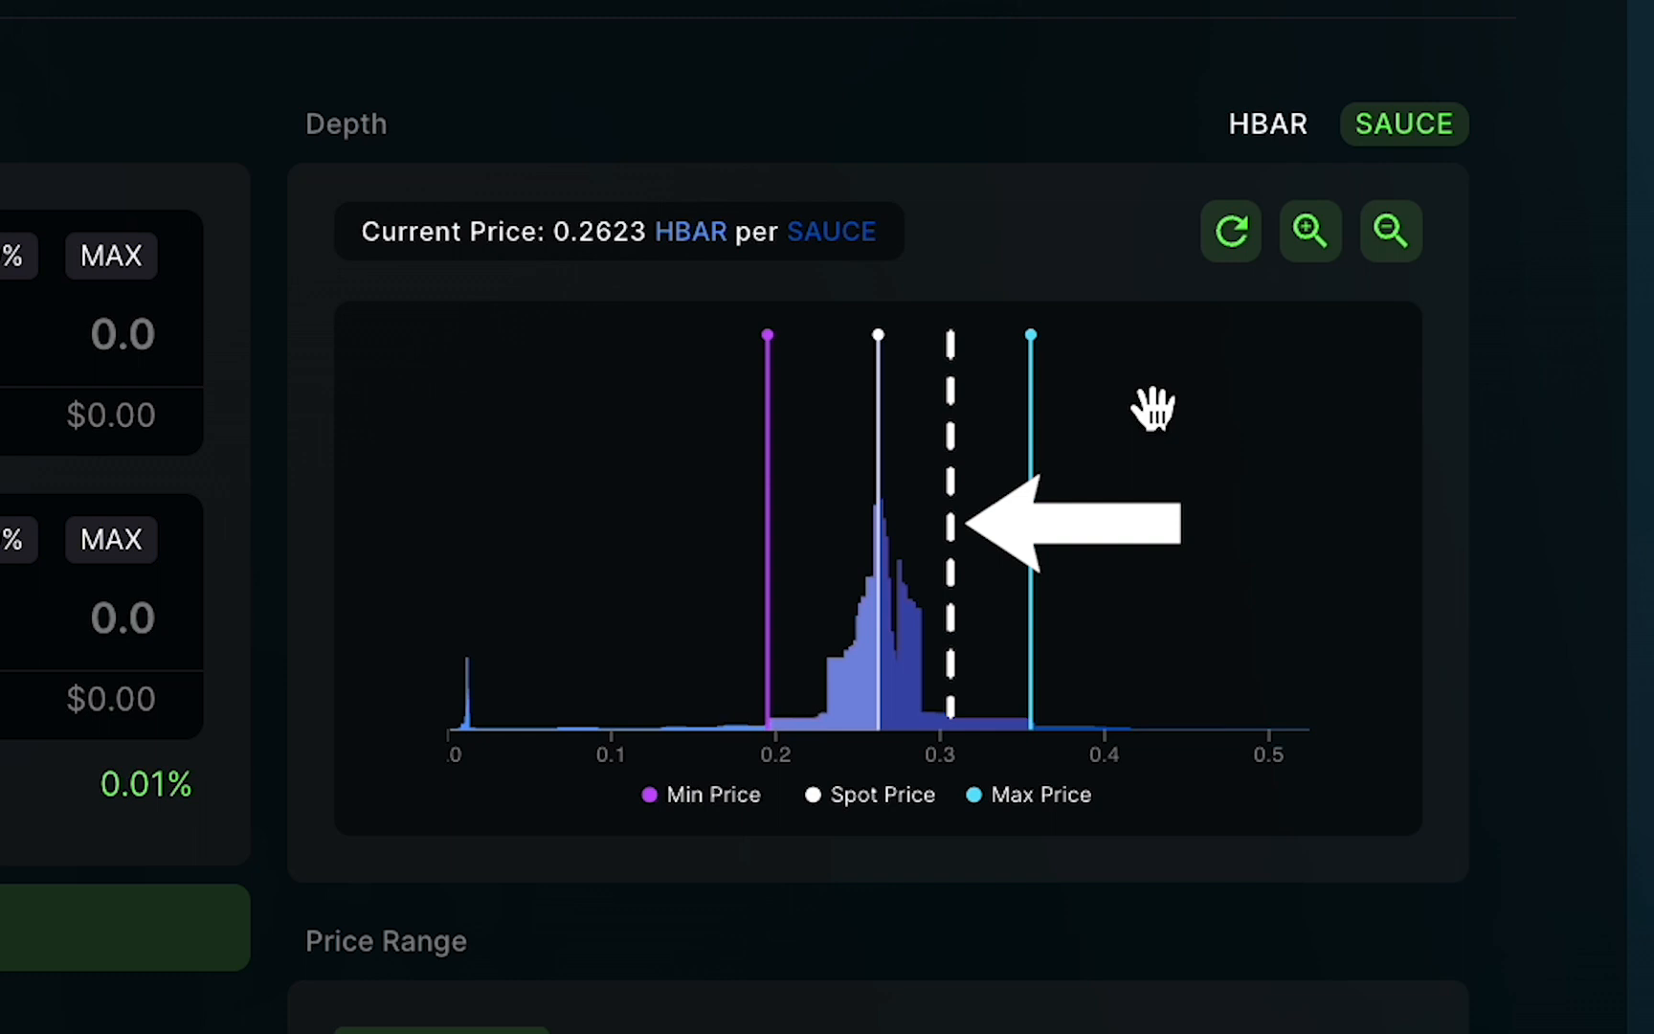
mouse_move(923, 638)
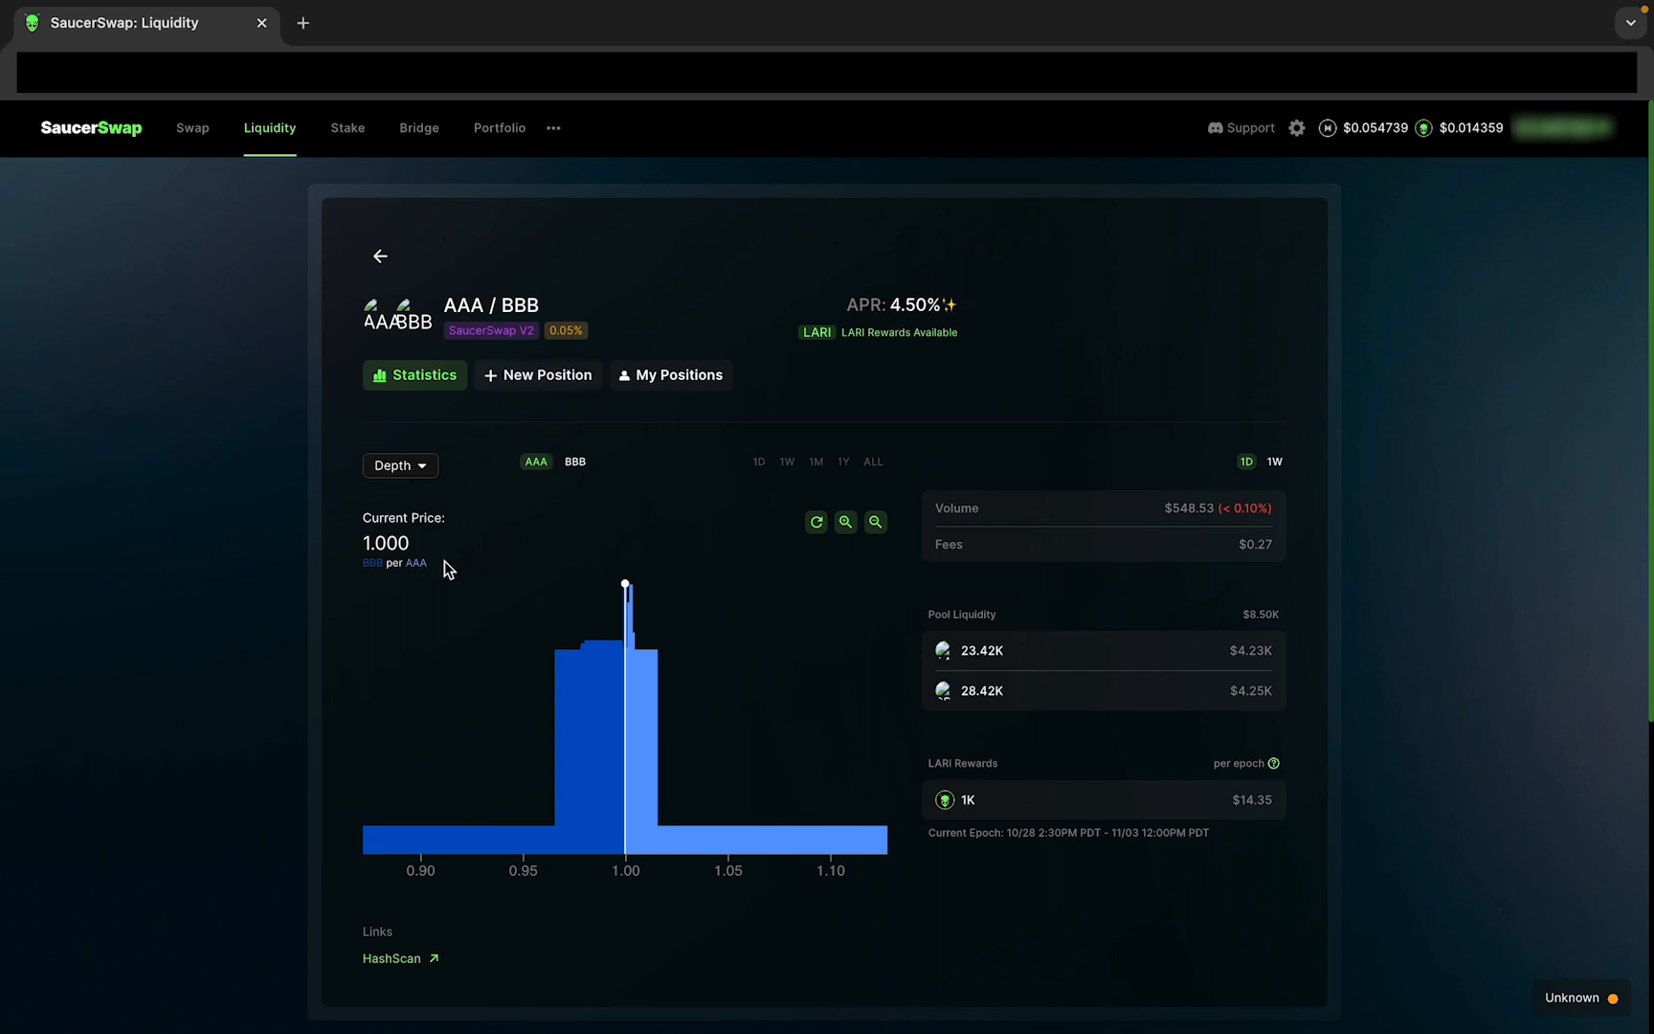
Step: Switch the AAA/BBB pool page to the New Position form
left_click(536, 376)
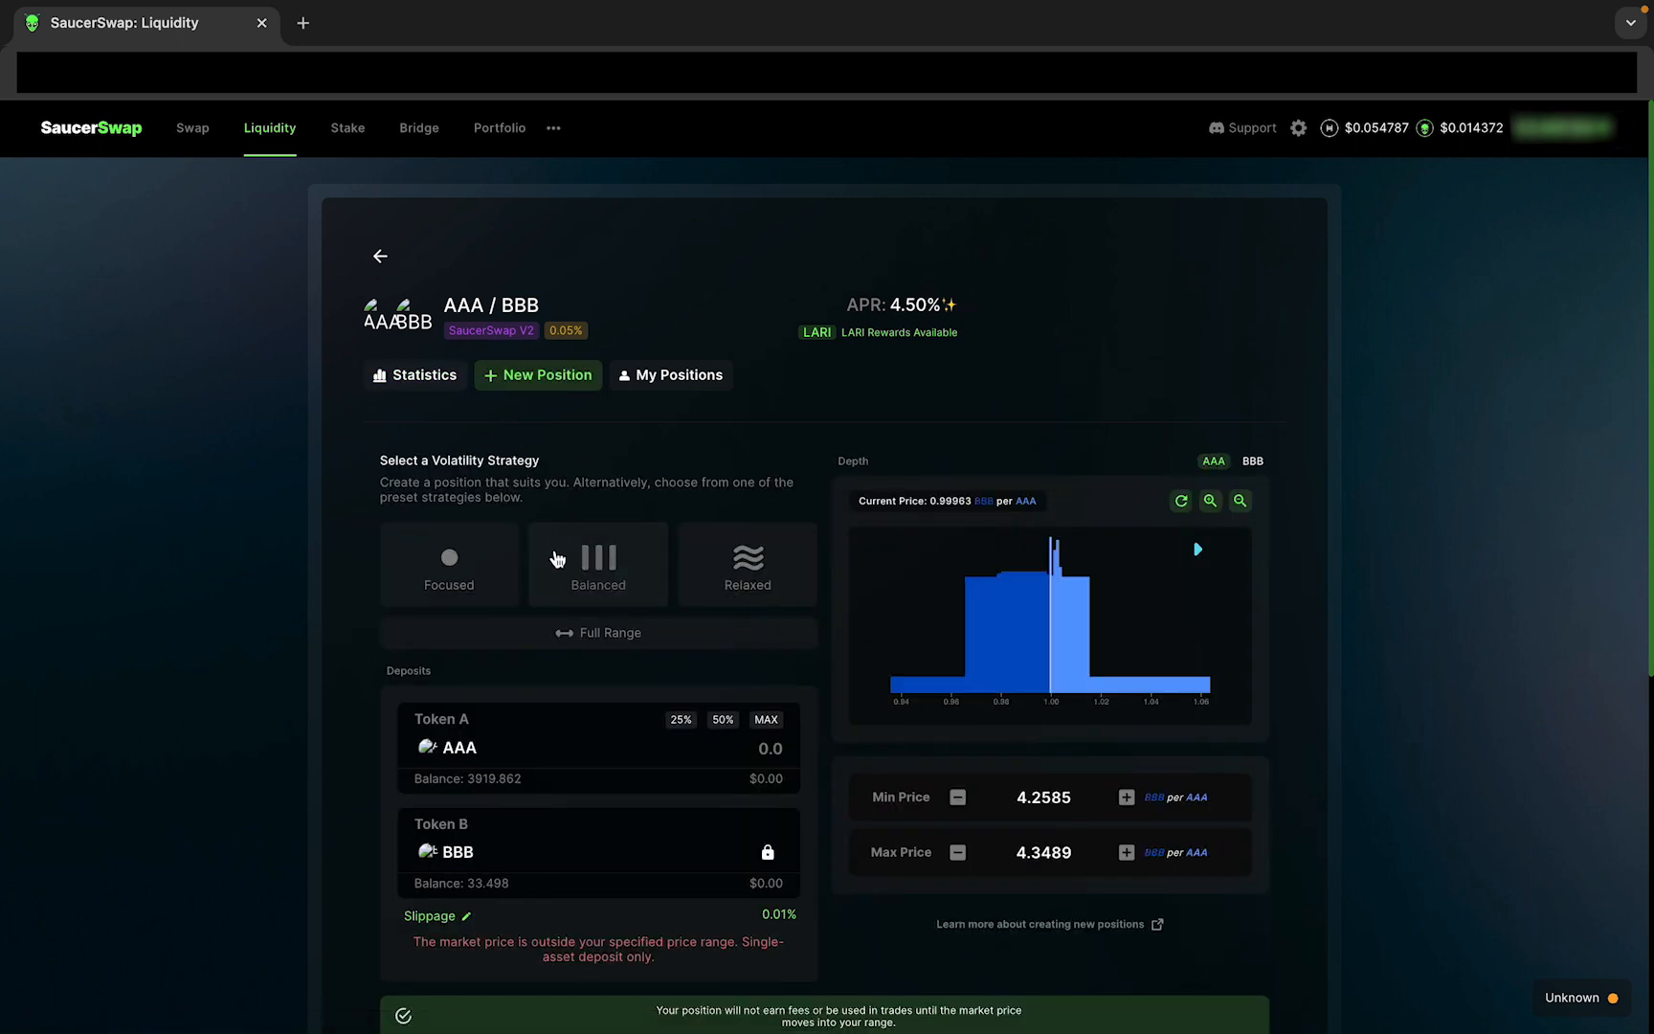
Step: Choose the Balanced volatility strategy and review its Min/Max price range on the depth chart
left_click(595, 563)
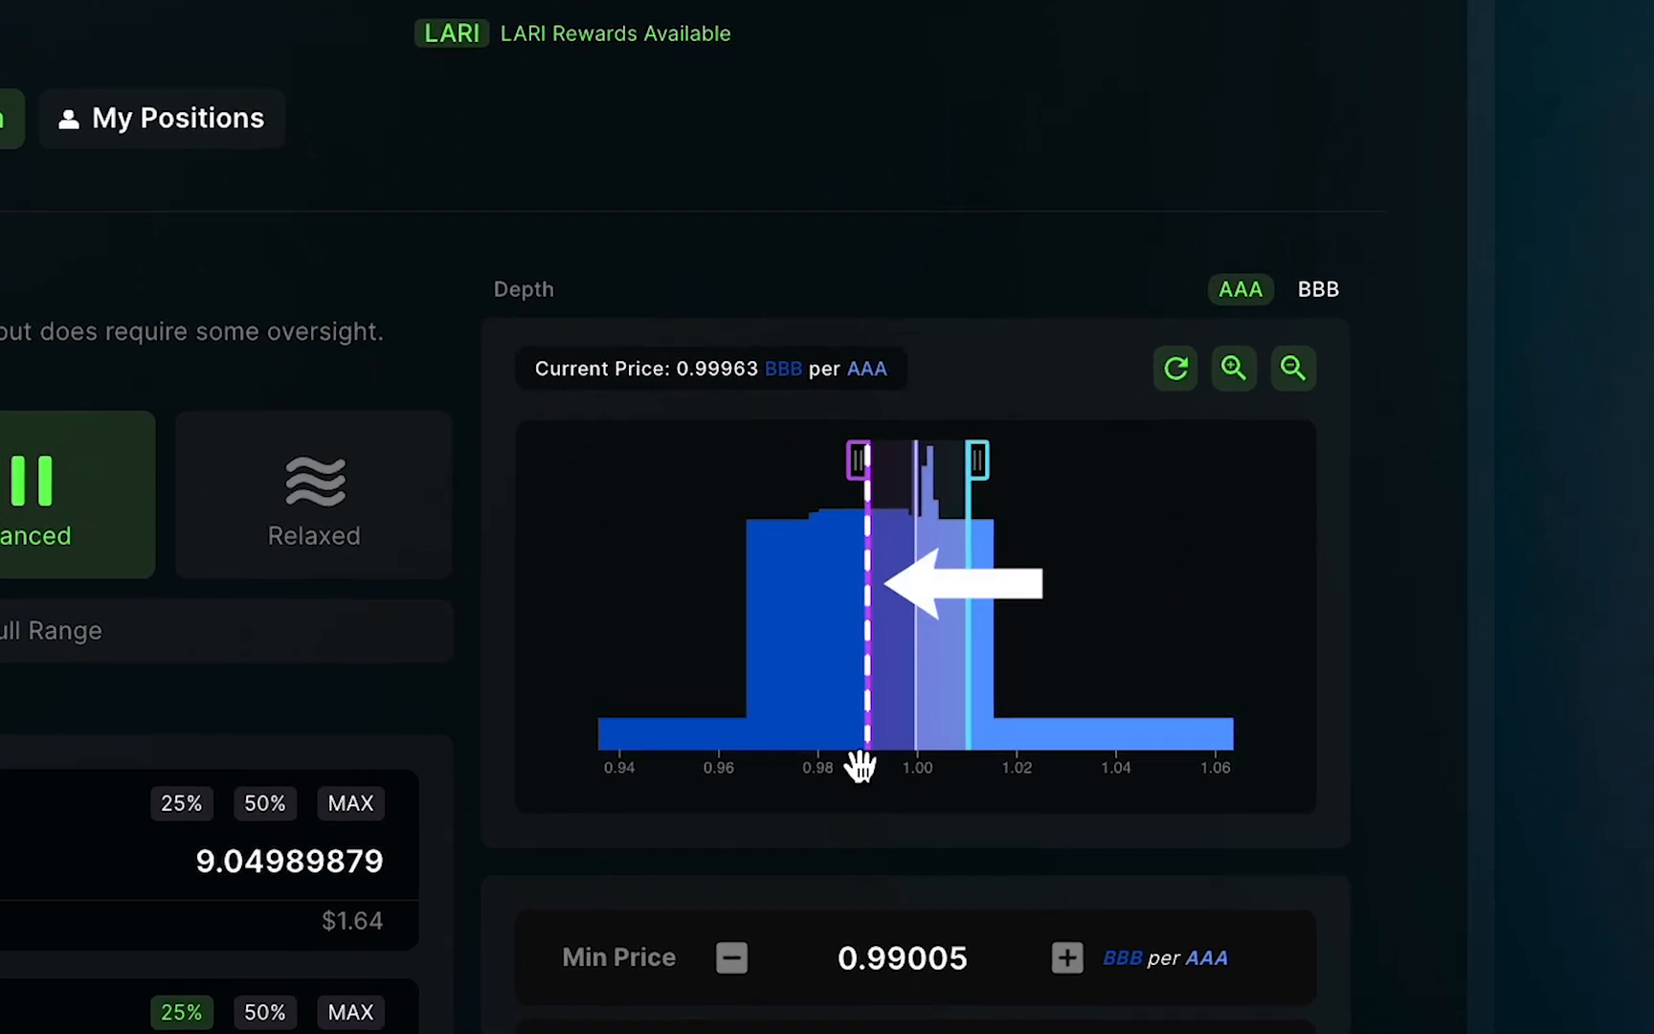
scroll("down", 3)
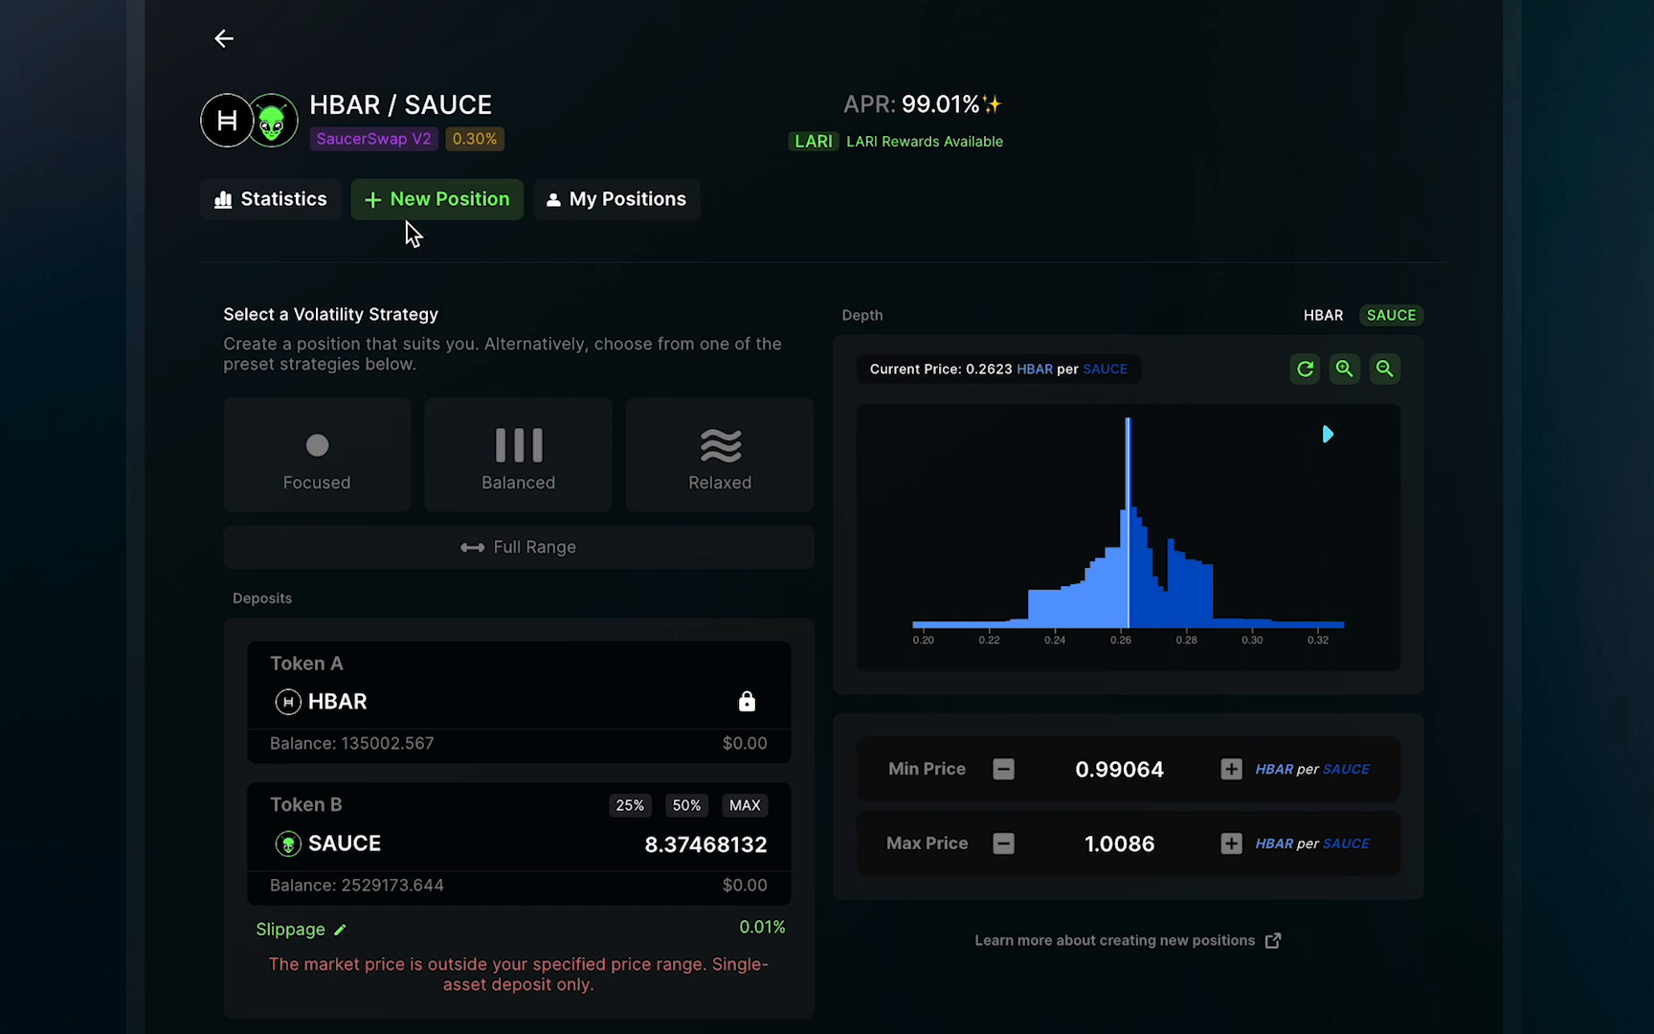
mouse_move(1007, 485)
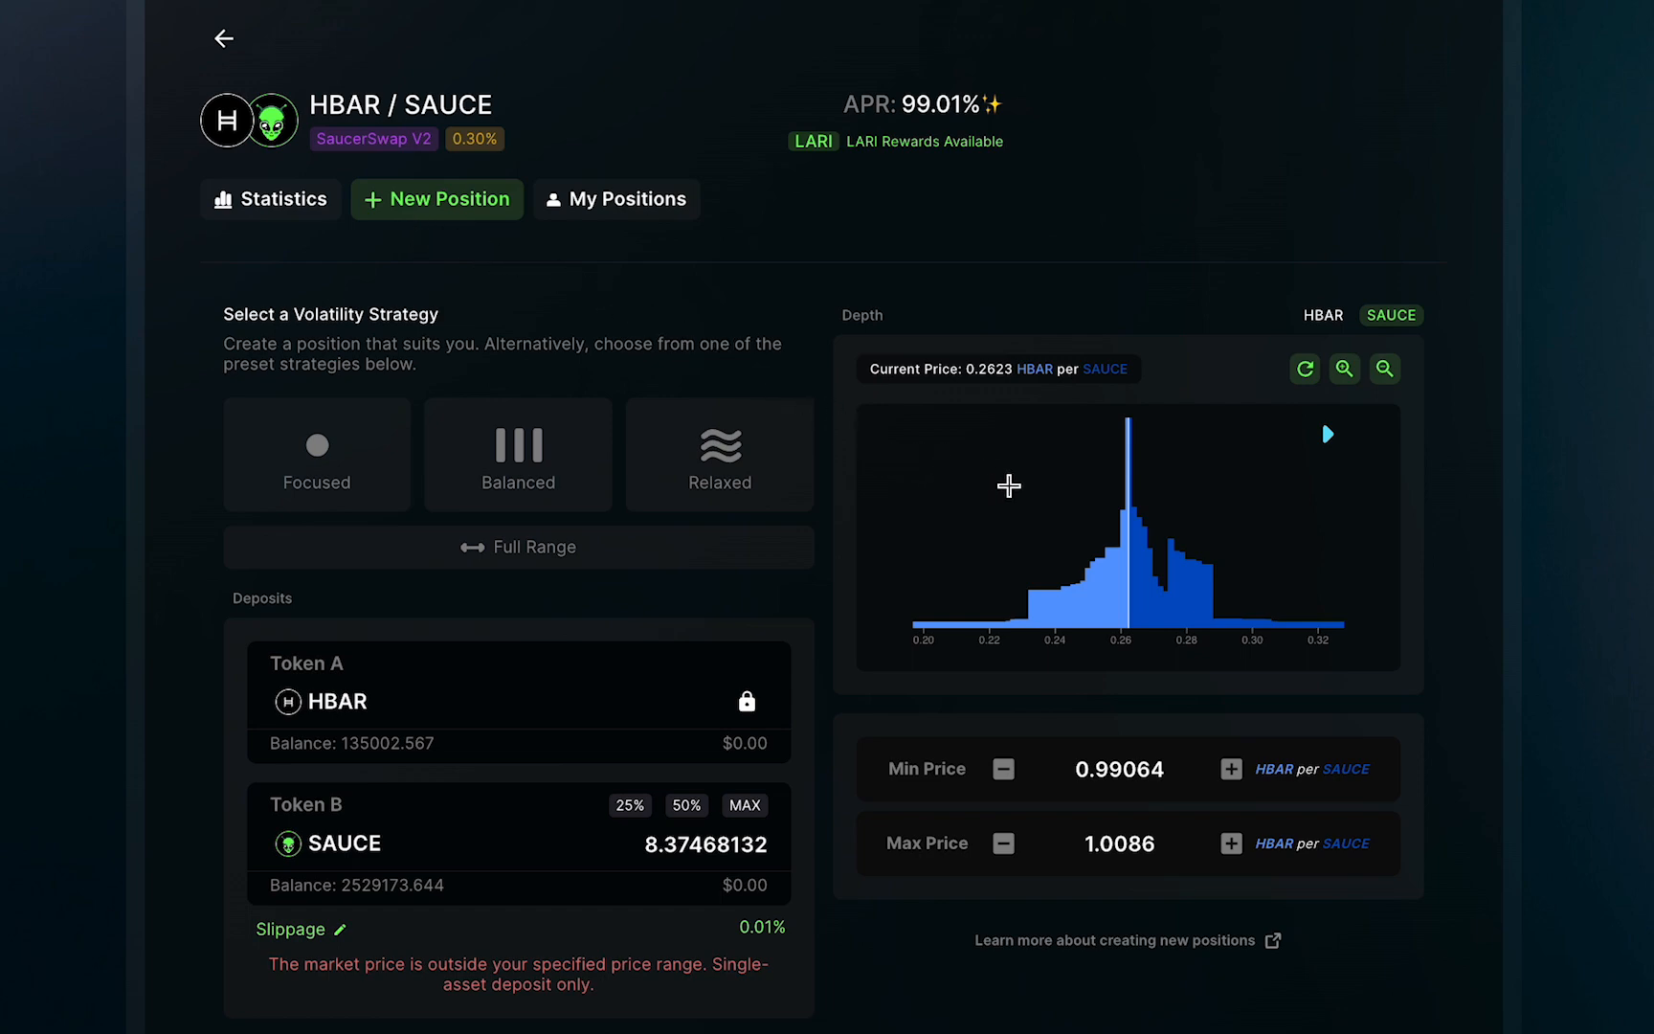